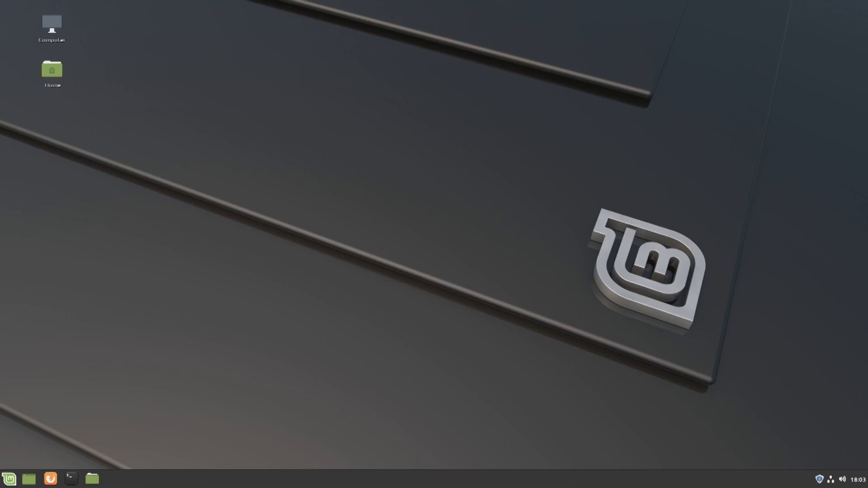
mouse_move(860, 249)
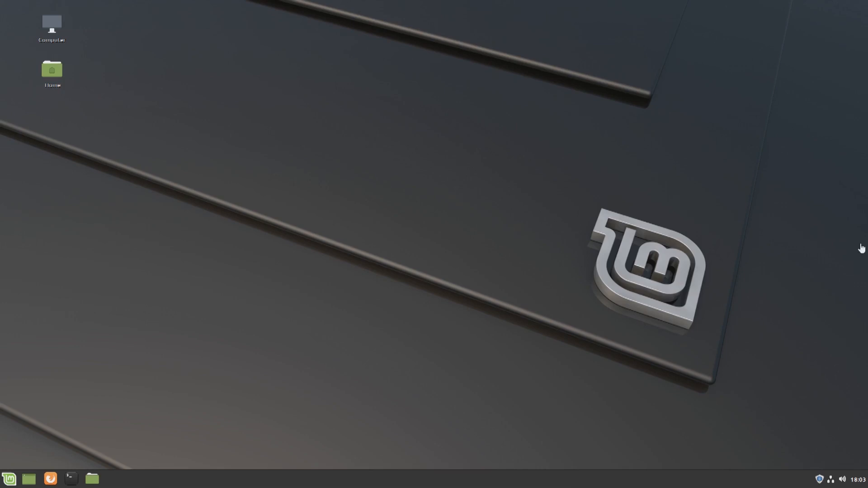
mouse_move(761, 238)
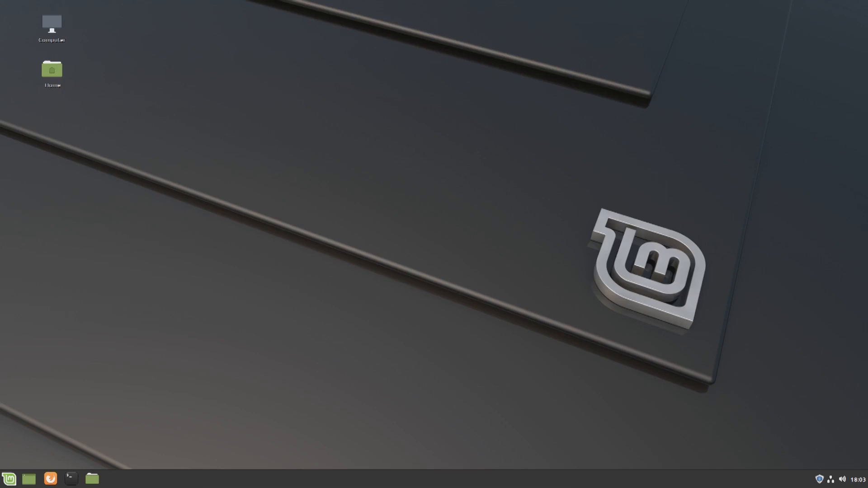
Launch Update Manager from the tray and dismiss its welcome introduction.
click(9, 474)
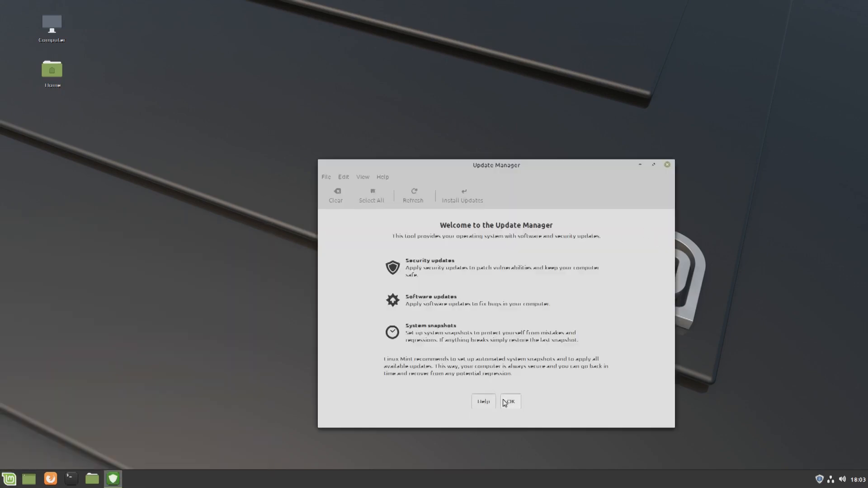
click(510, 401)
text(sys)
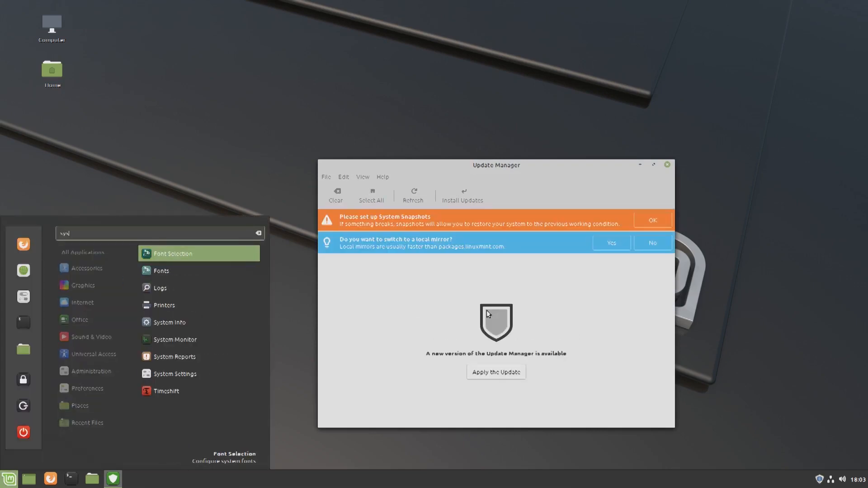
click(489, 292)
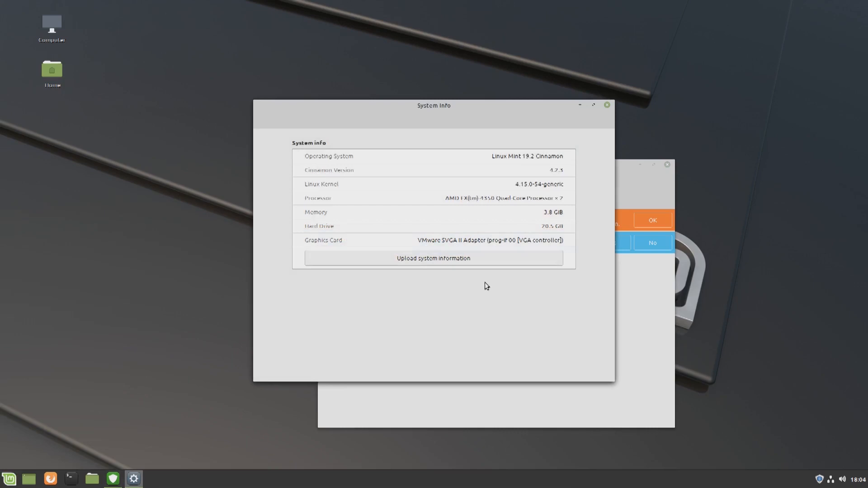
click(606, 104)
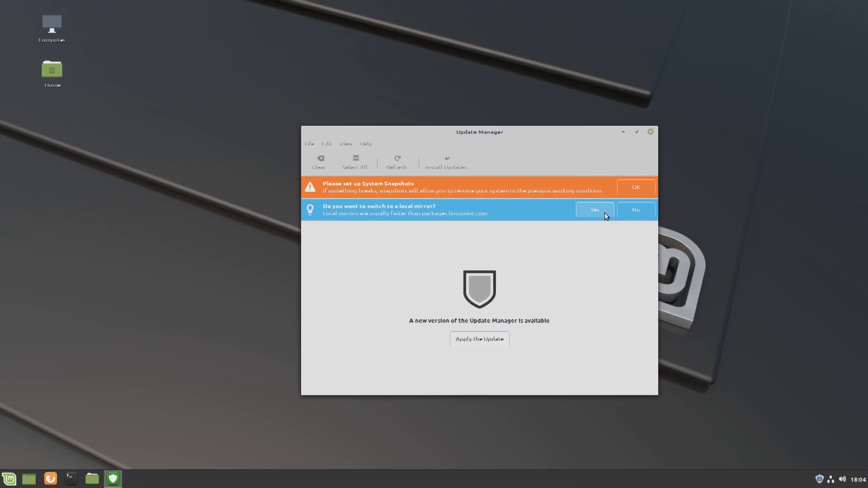
Accept the local-mirror suggestion, authenticate into Software Sources, and close it again.
click(594, 209)
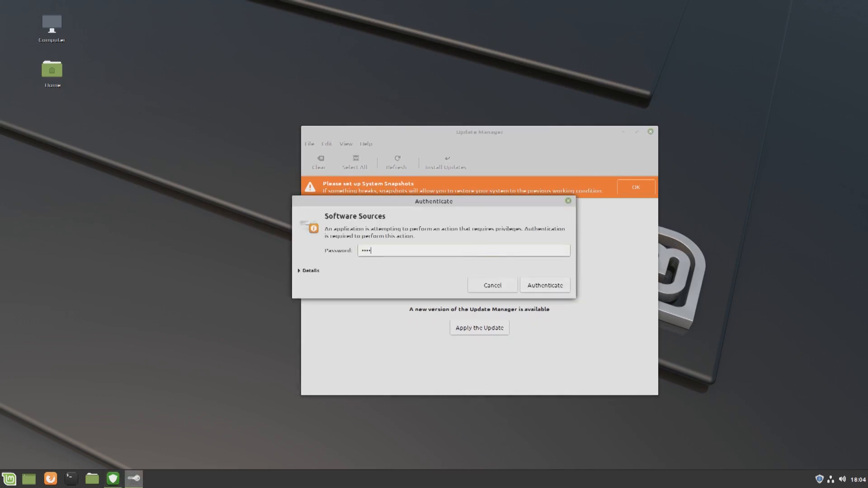
click(546, 285)
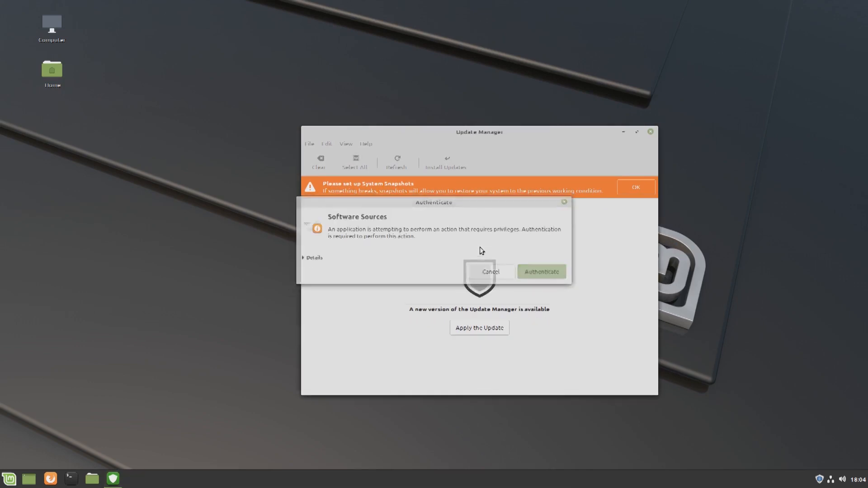
click(541, 272)
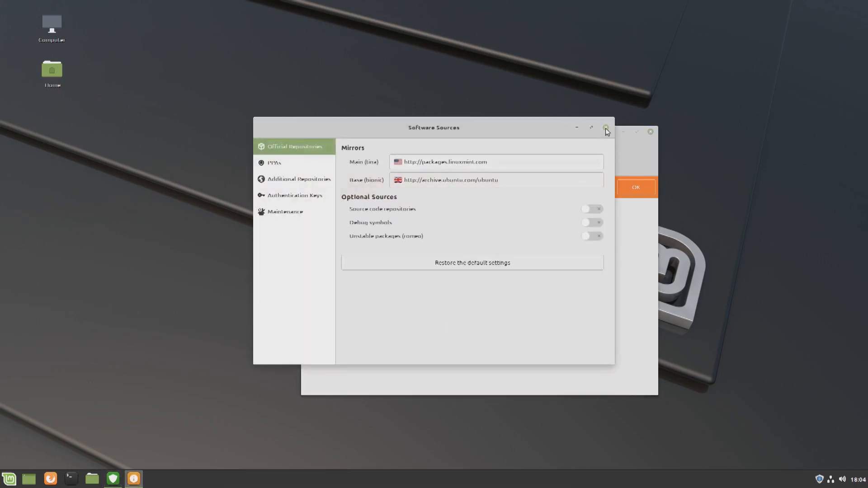
click(606, 128)
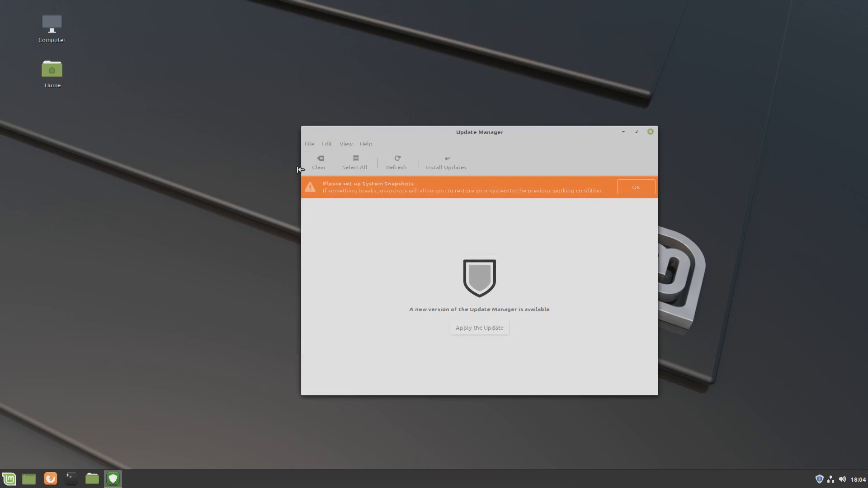
Cancel the Synaptic authentication prompt and apply the update to Update Manager itself.
click(480, 328)
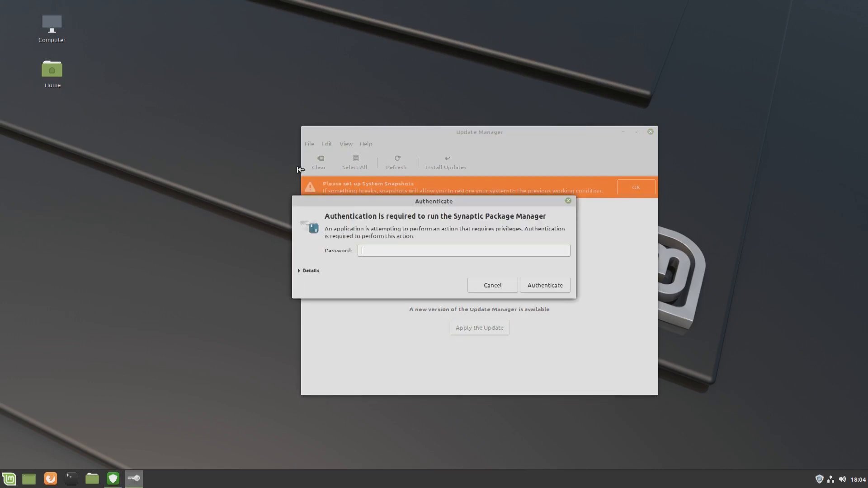
click(544, 285)
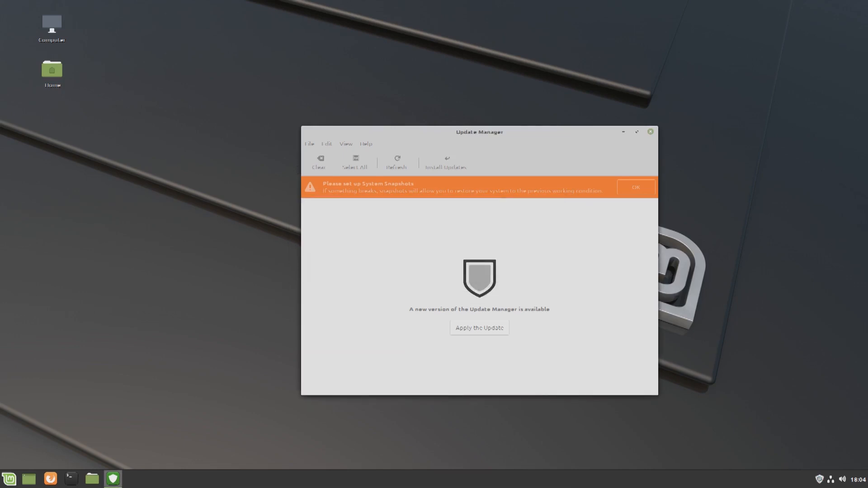
click(479, 328)
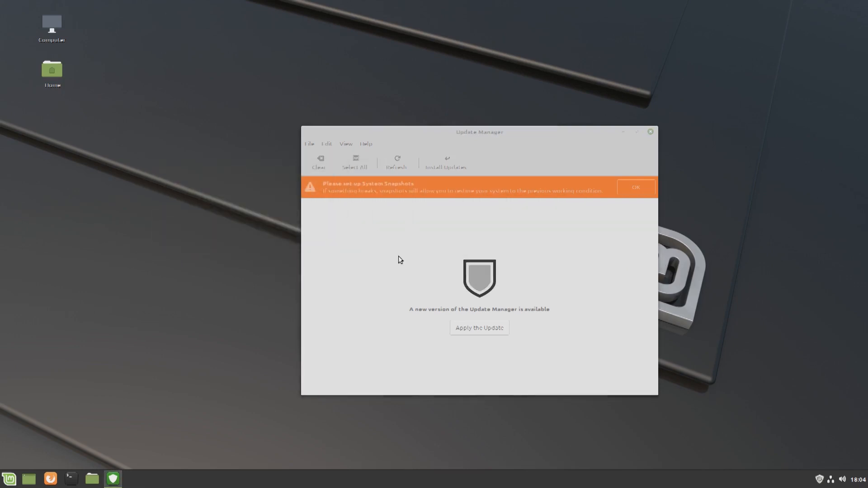
click(480, 328)
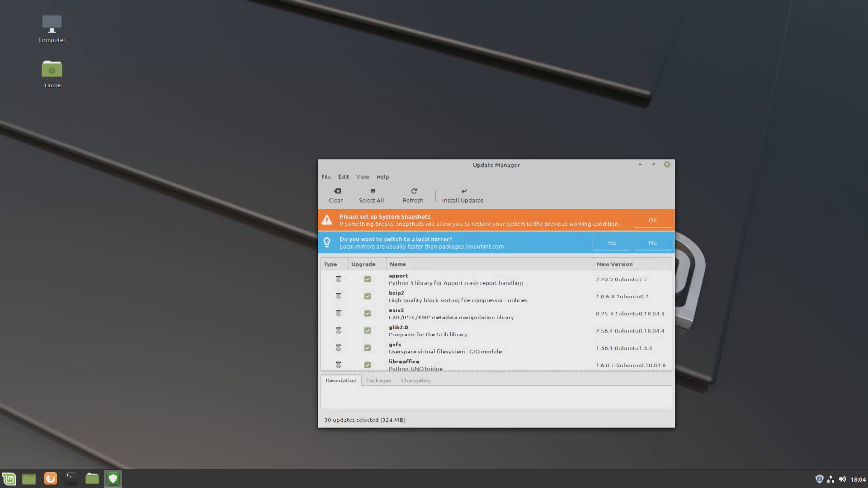
Review the Preferences Options and Automation settings, then close Preferences.
click(362, 177)
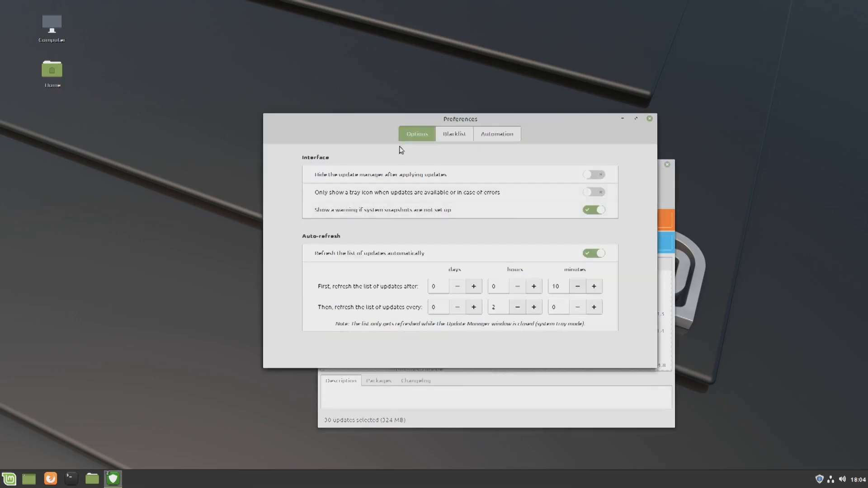
mouse_move(389, 167)
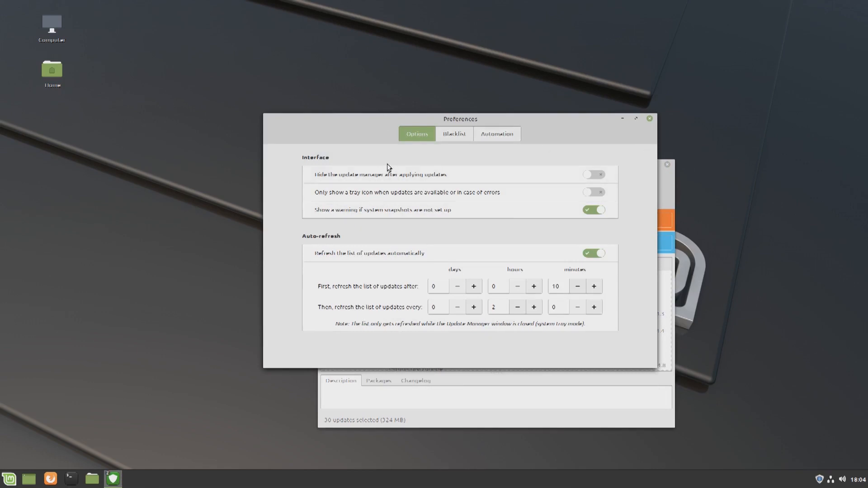
mouse_move(484, 205)
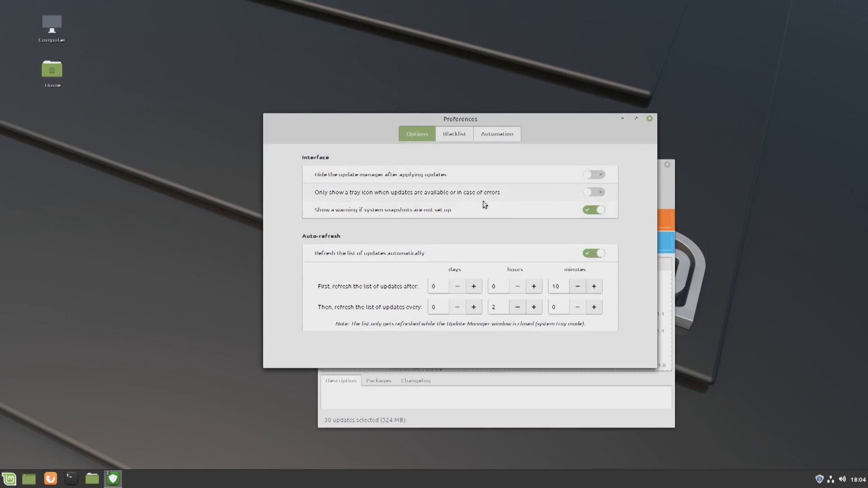
click(497, 133)
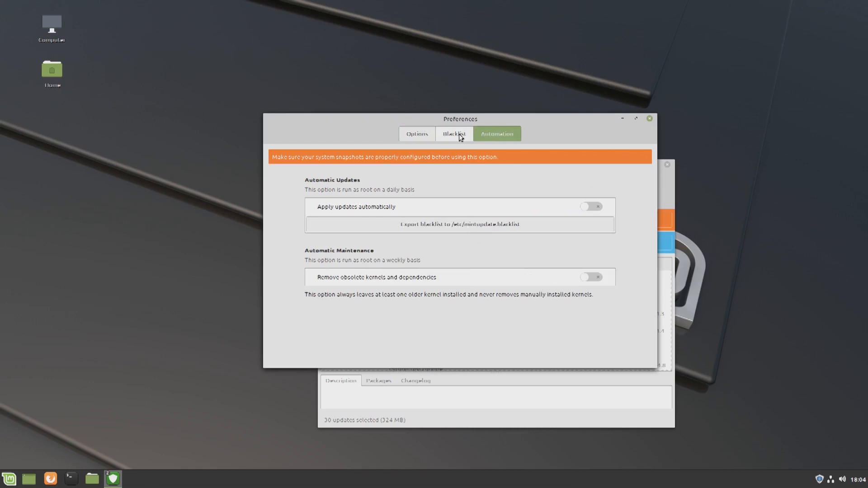
click(453, 134)
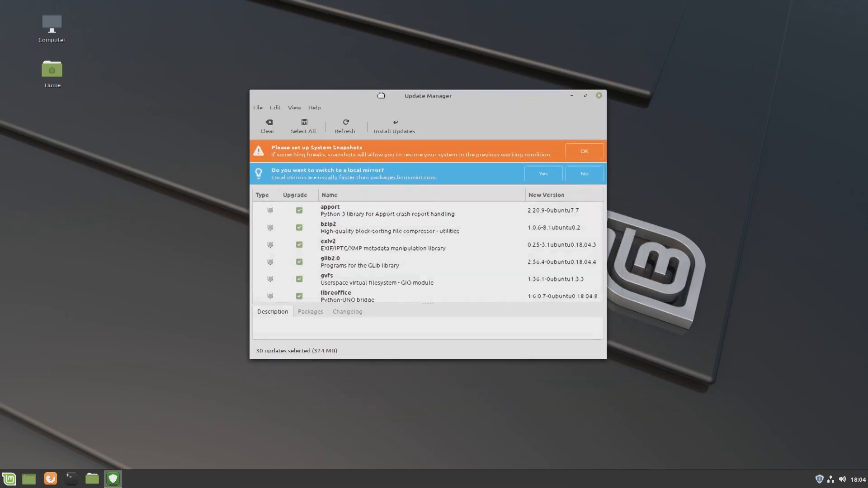
Enter the Linux kernels manager past its warning and browse the 4.15 kernel series.
scroll(down, 3)
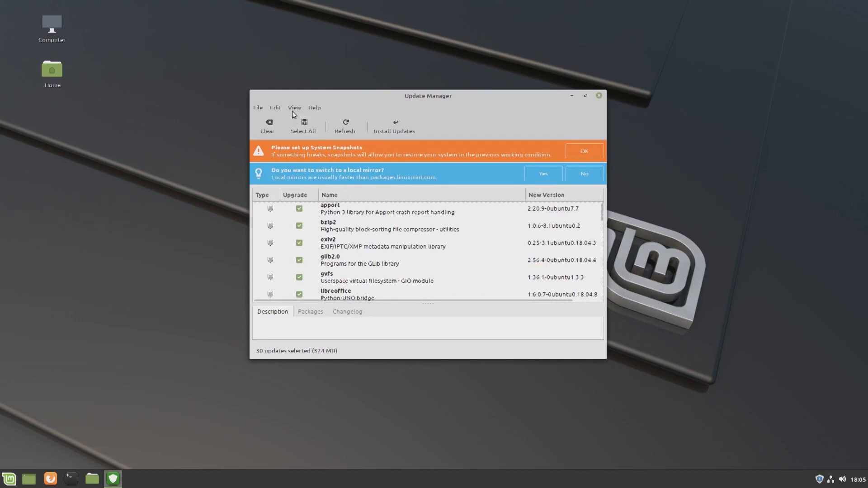
click(294, 108)
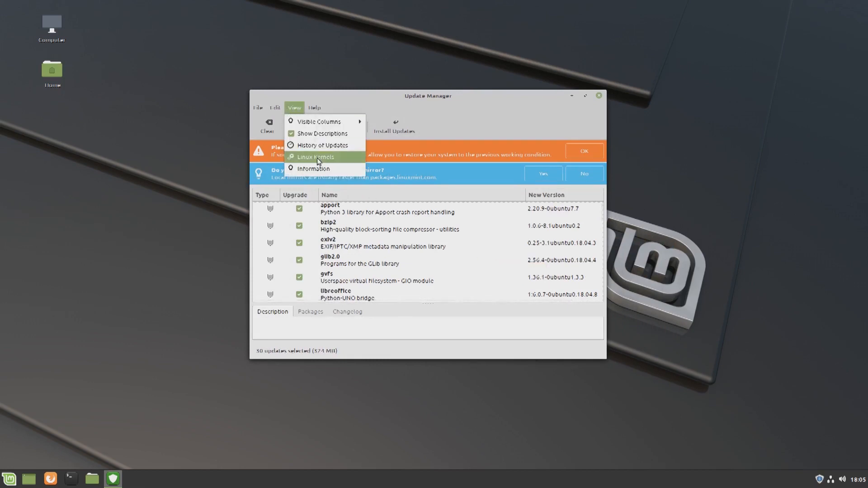
click(317, 158)
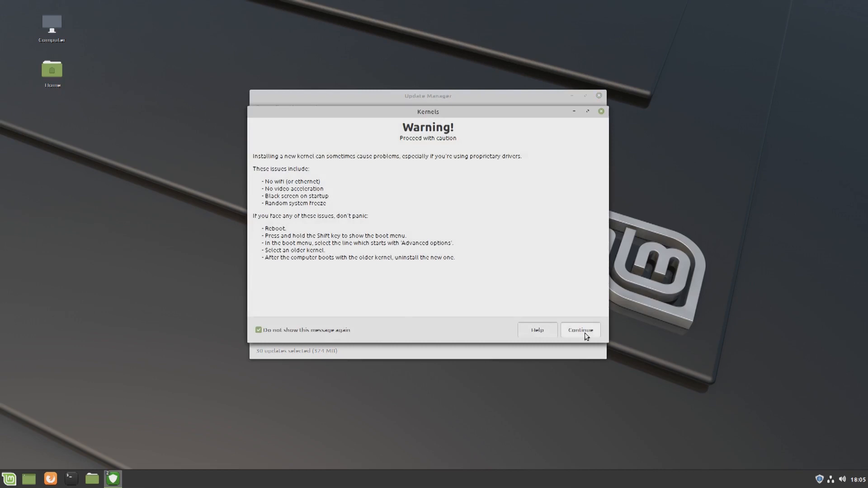
click(580, 329)
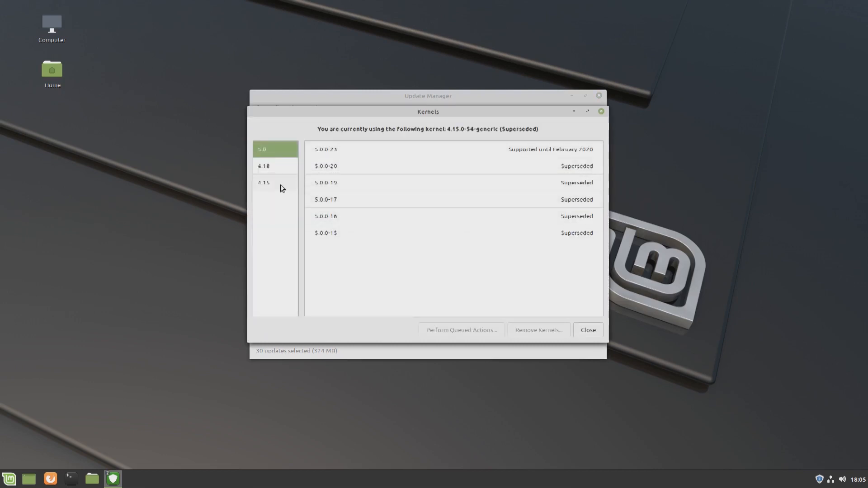
click(273, 182)
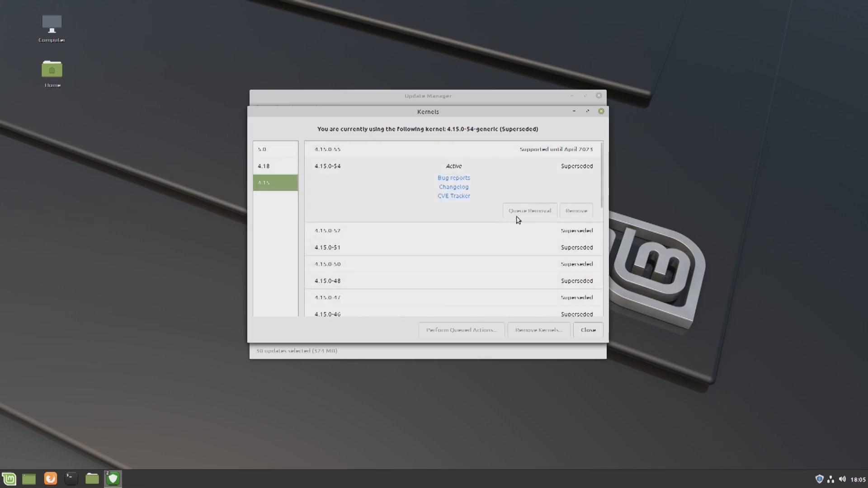
click(327, 149)
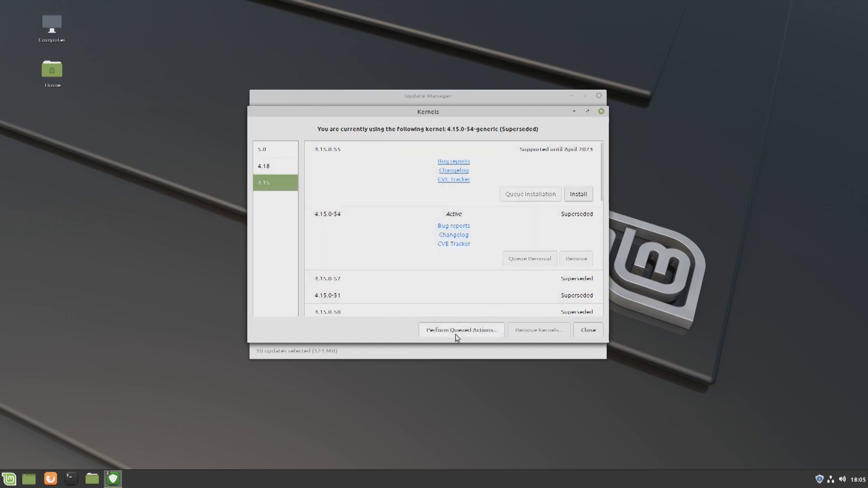
Close the kernels list and then Update Manager itself.
click(587, 330)
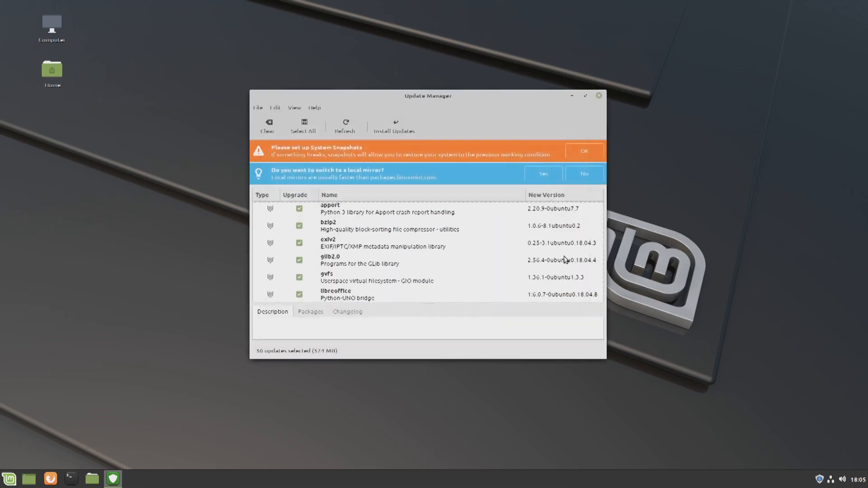
click(598, 96)
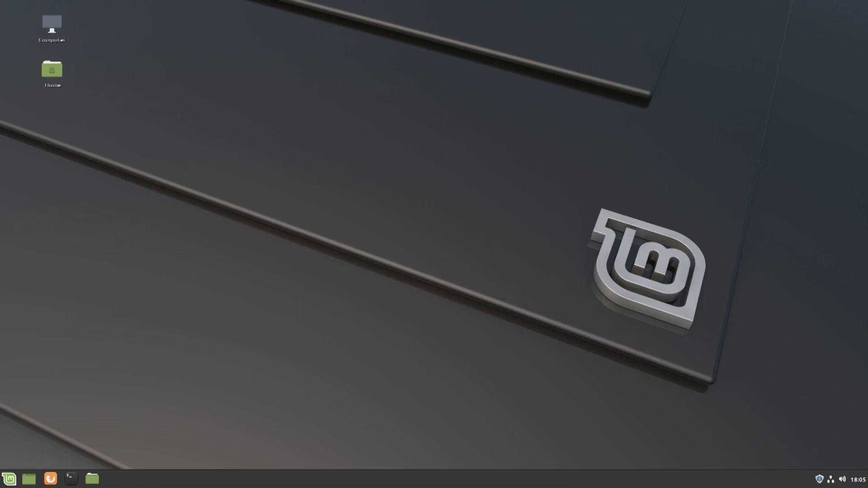
Launch Software Manager from the applications menu and let it generate its cache.
click(8, 476)
text(software)
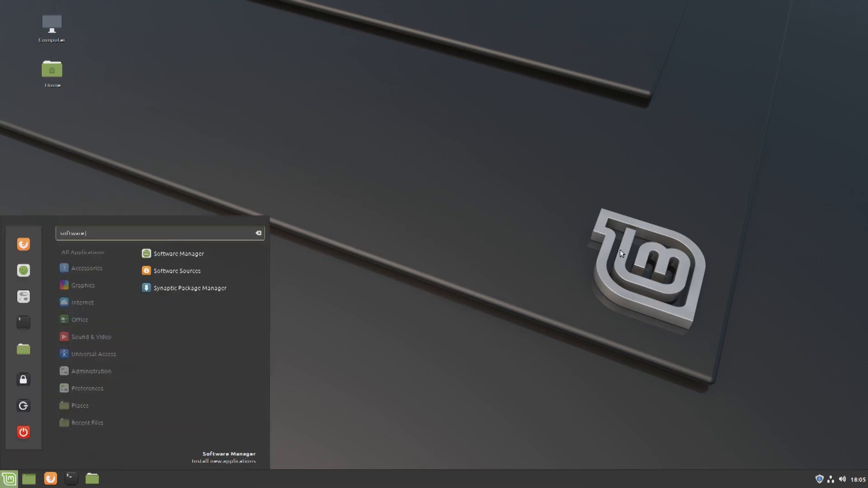
click(179, 253)
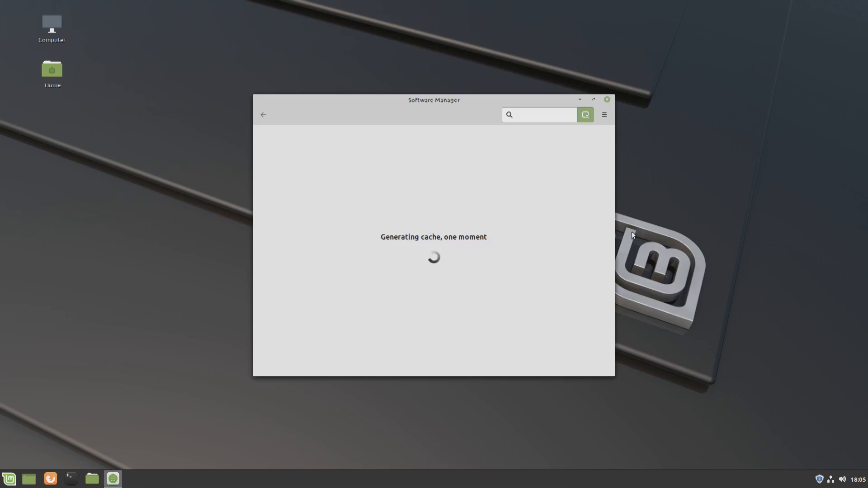
click(539, 115)
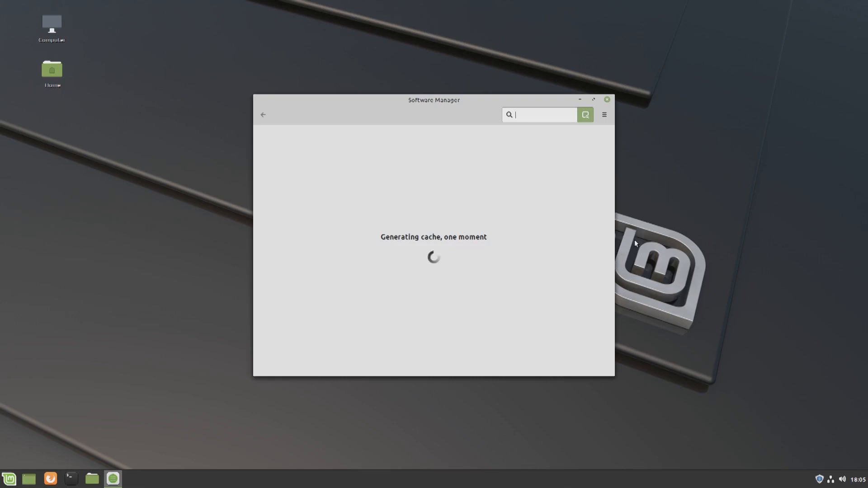
mouse_move(602, 122)
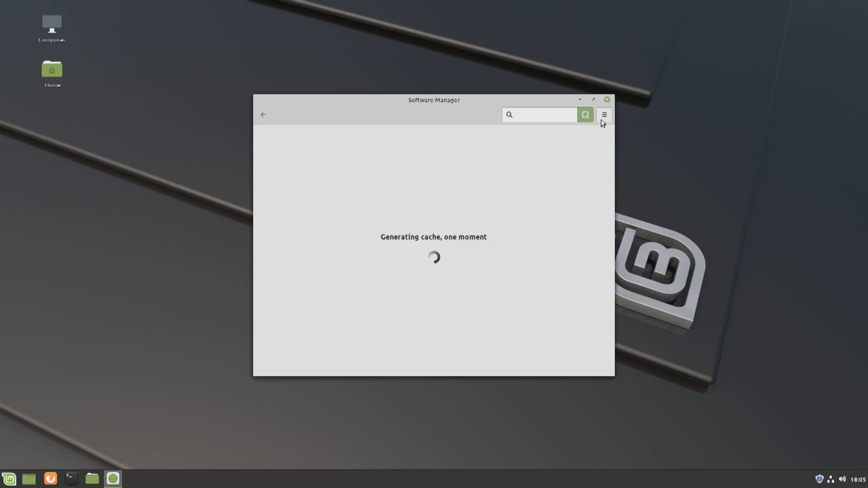
click(539, 115)
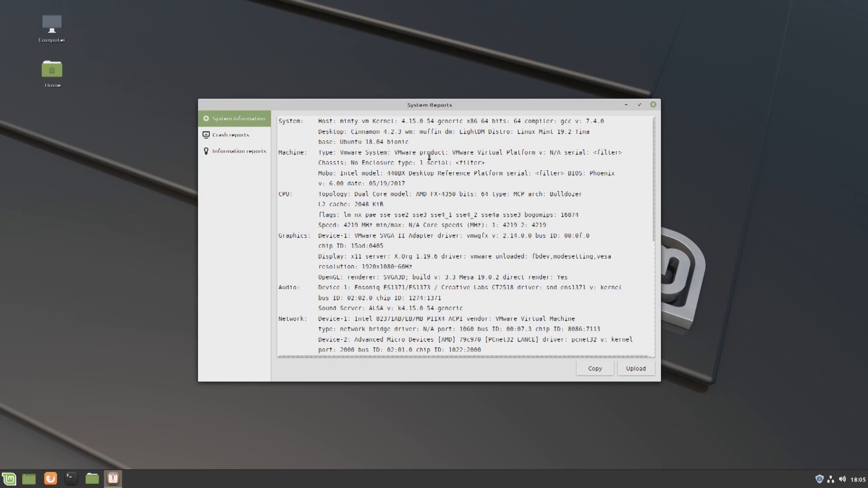
Scroll through the system information hardware details, then close System Reports.
scroll(down, 3)
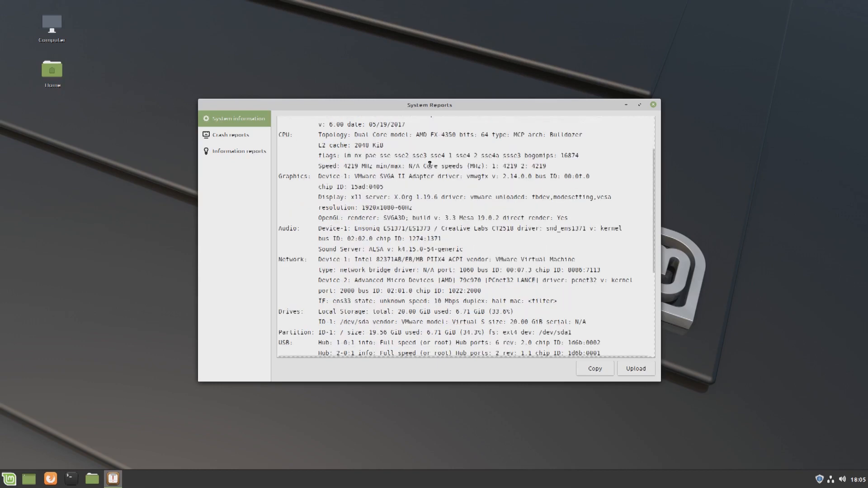
scroll(up, 3)
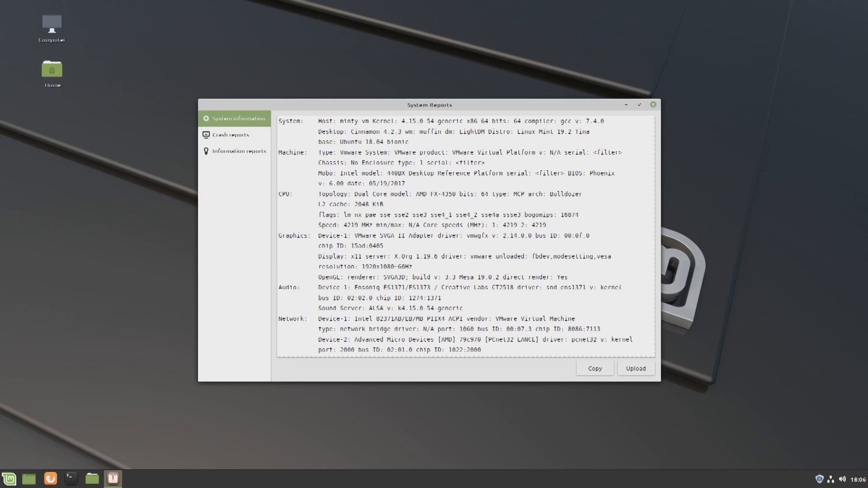
mouse_move(777, 254)
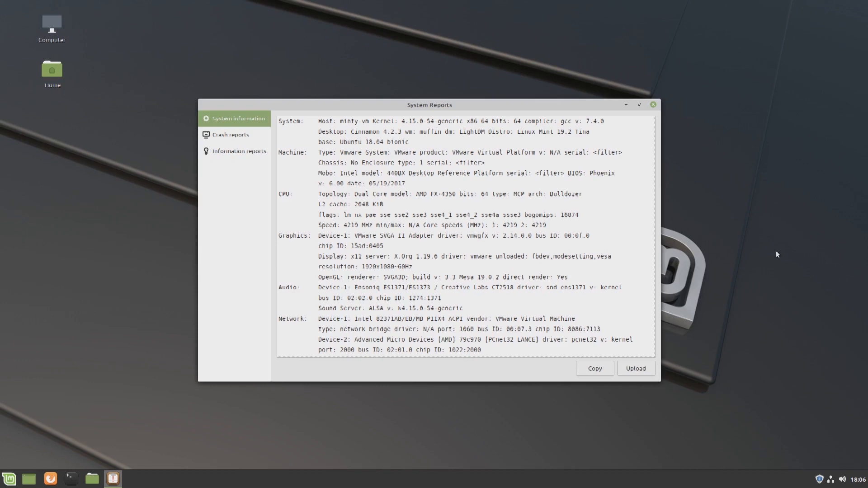
click(653, 104)
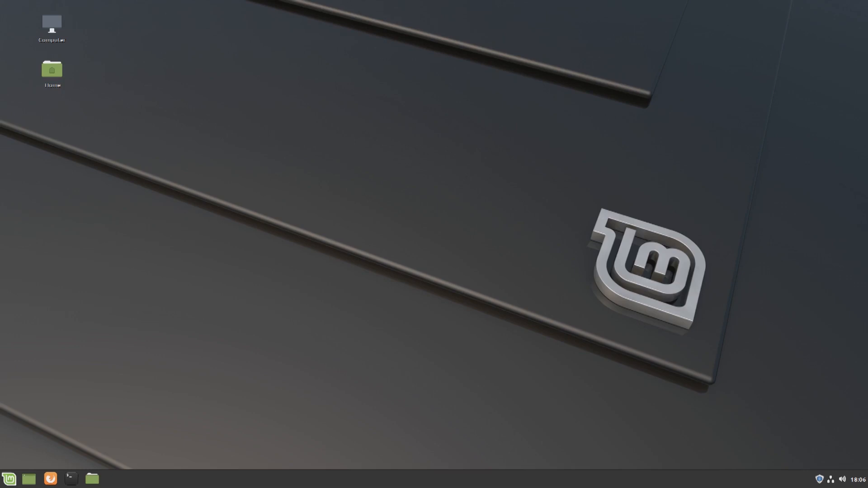
Bring up the desktop's right-click actions menu on an empty area.
right_click(631, 233)
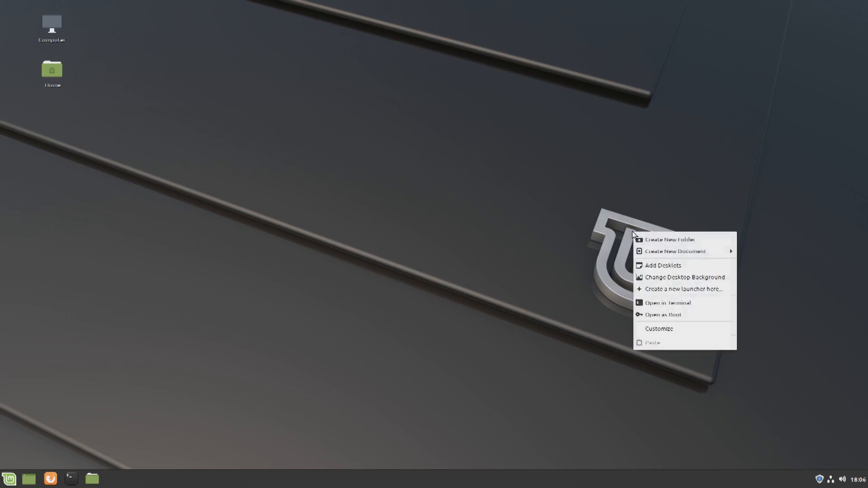
Browse the Pictures, Tara, Tessa and Tina wallpaper collections in Backgrounds.
click(691, 279)
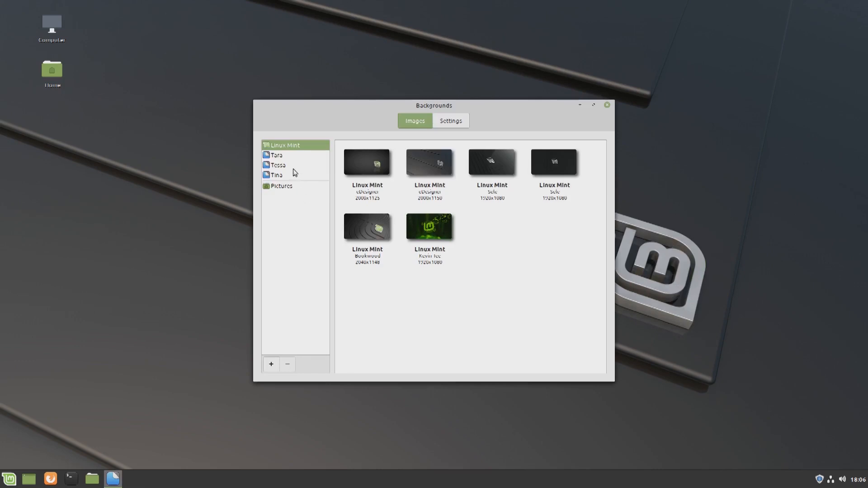
click(282, 185)
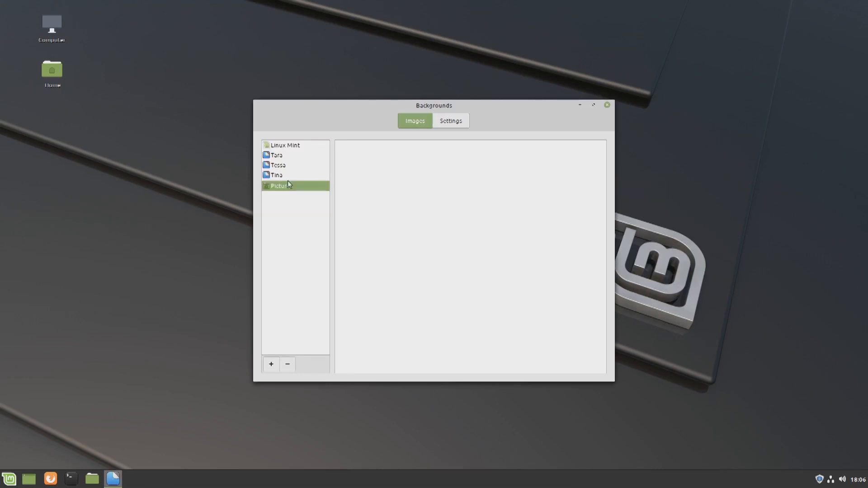
click(277, 156)
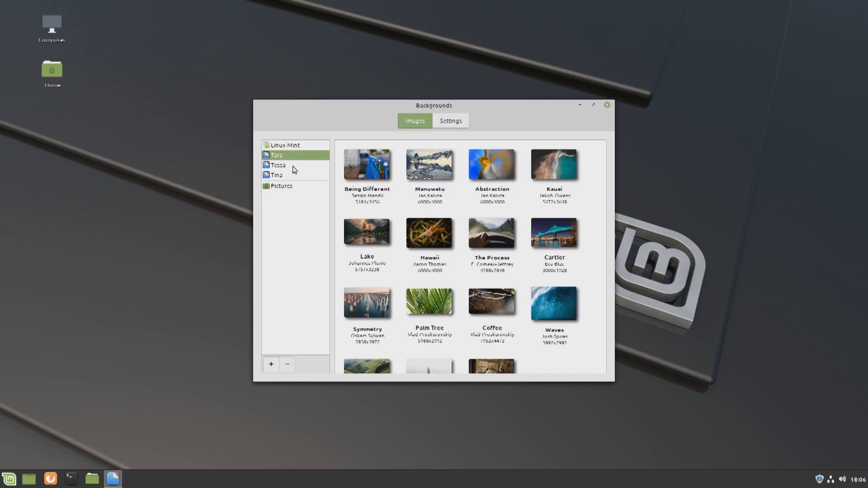
click(280, 164)
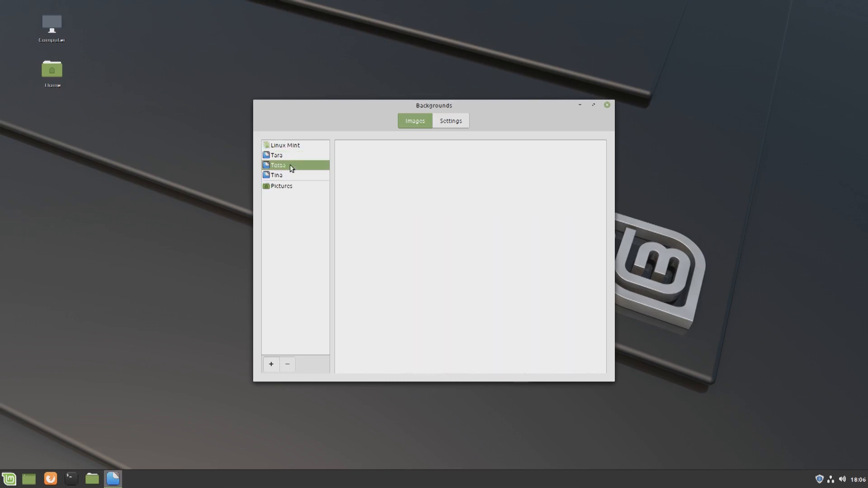
click(278, 175)
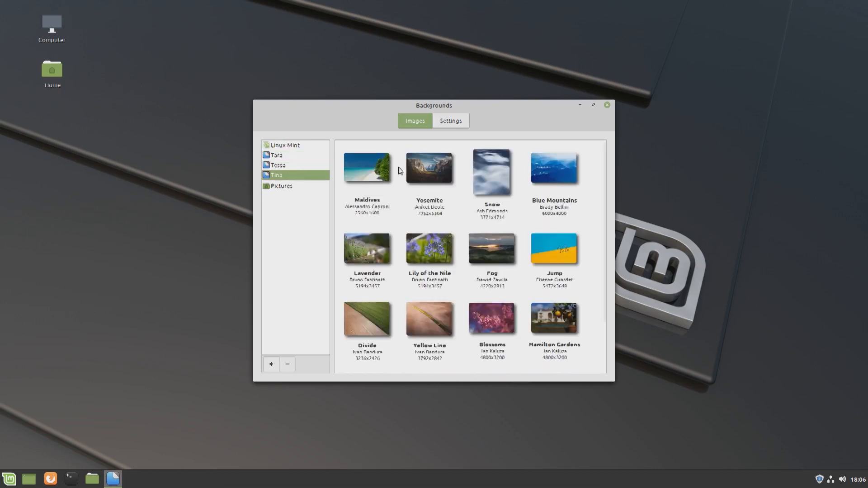
mouse_move(445, 225)
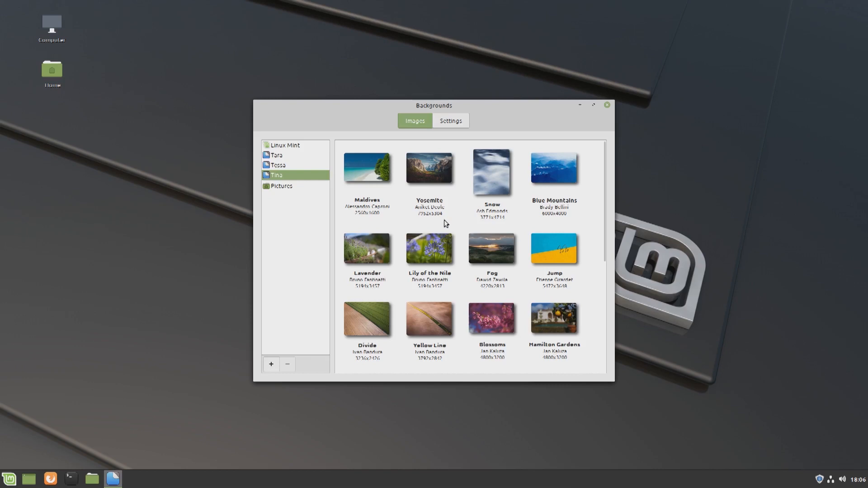
scroll(down, 3)
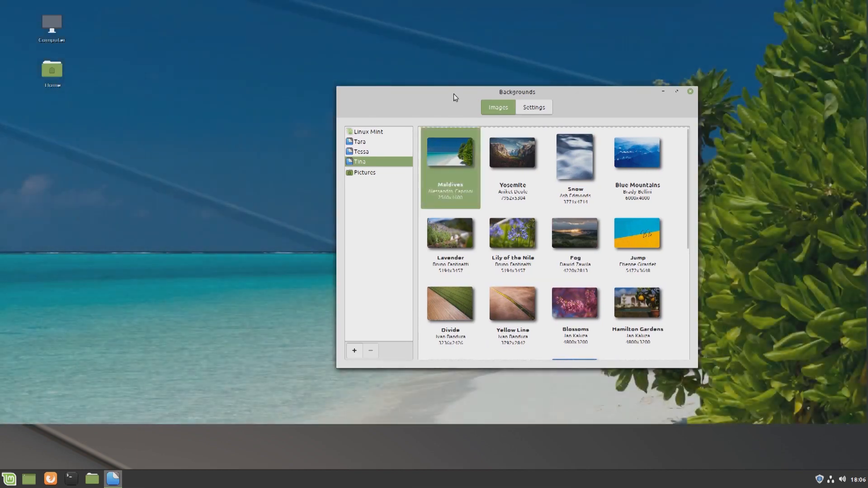
Set the Jump pool picture as wallpaper and return to the Linux Mint collection.
drag(516, 92, 234, 115)
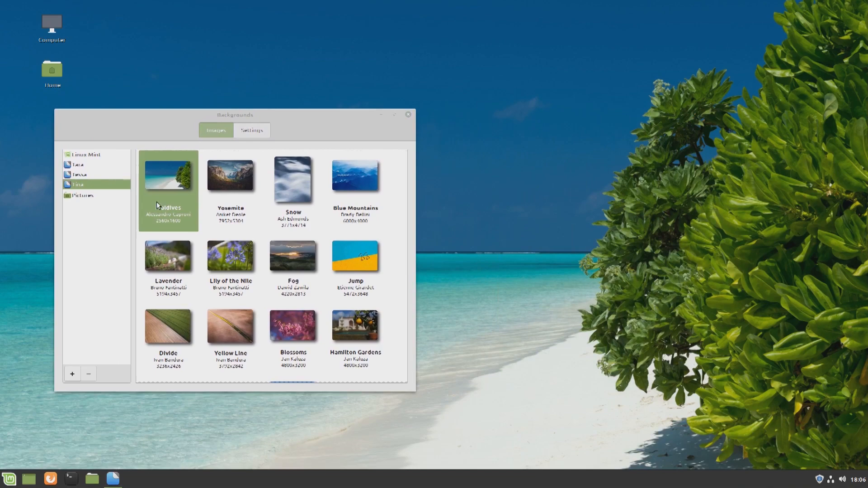
click(355, 256)
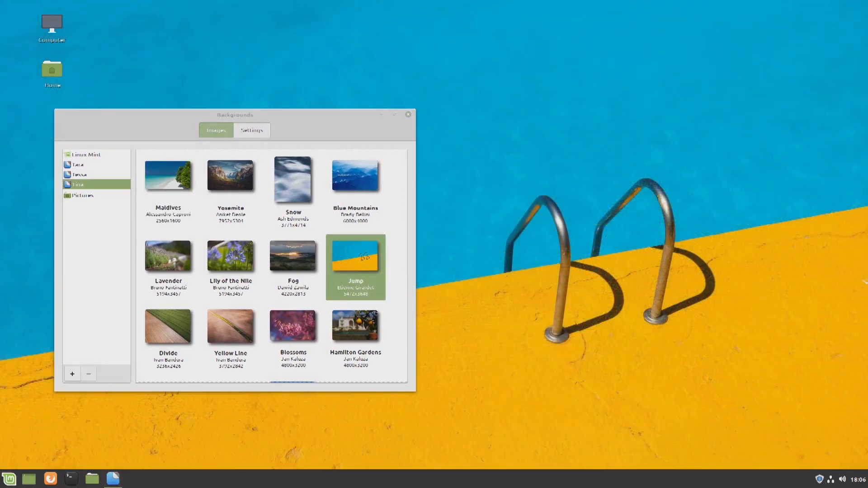
mouse_move(136, 167)
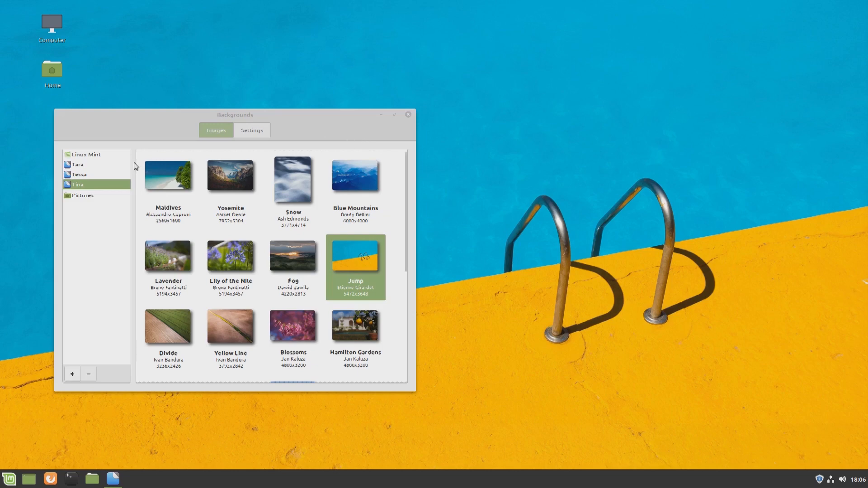
click(85, 154)
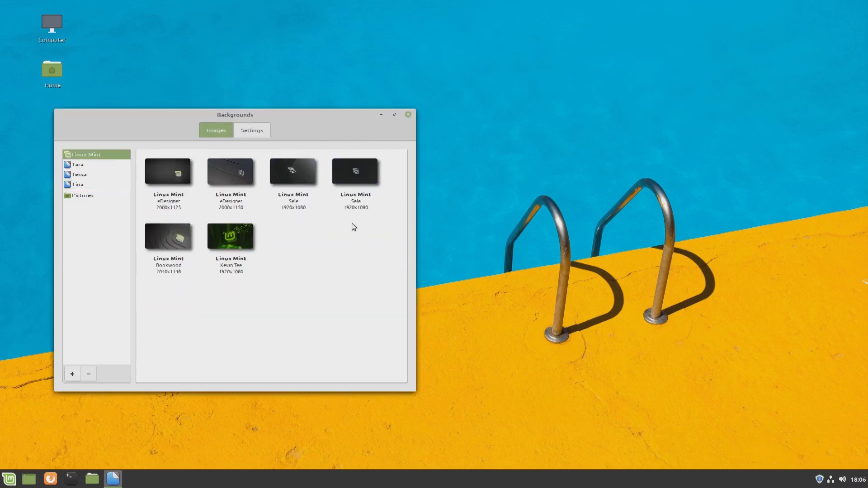
Set the dark Linux Mint eDesigner 2000x1150 image as the desktop wallpaper.
click(231, 172)
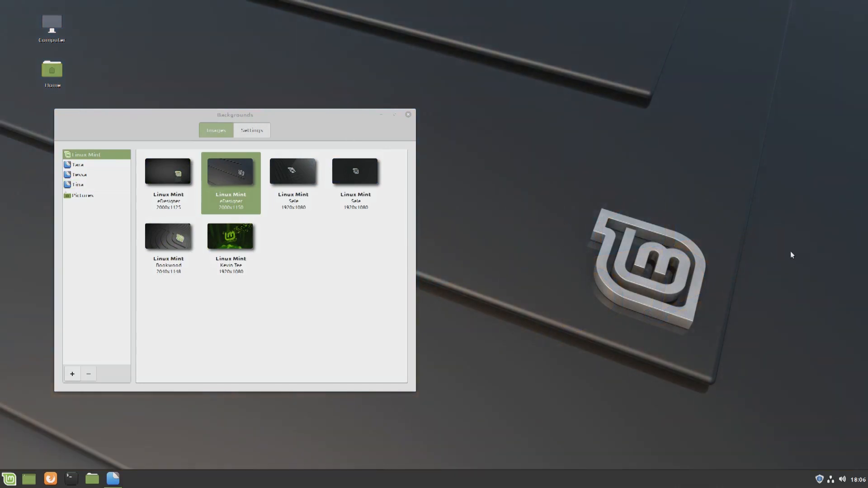
mouse_move(408, 116)
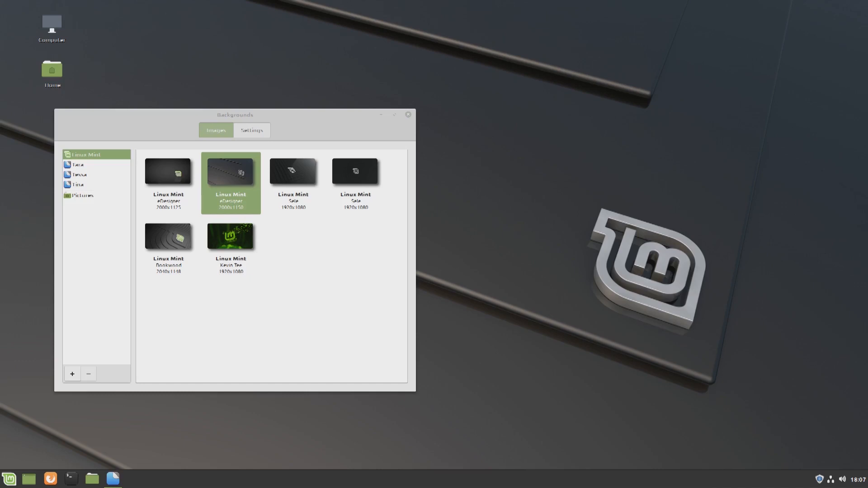
mouse_move(416, 140)
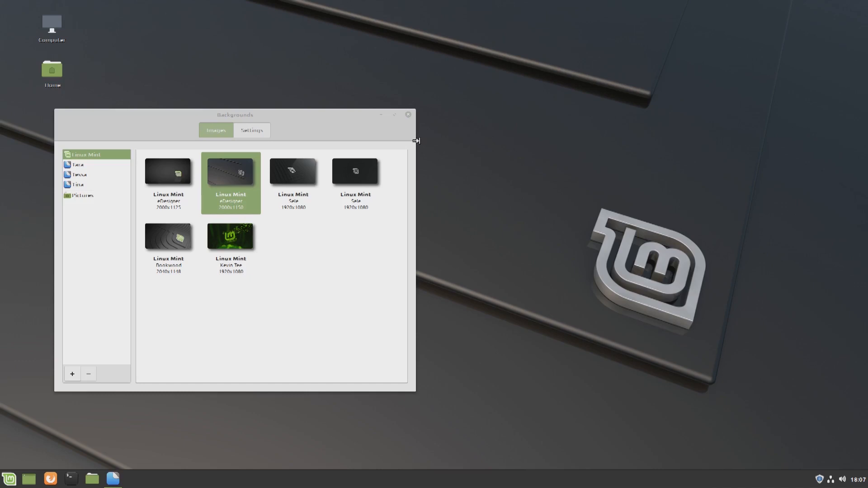
click(407, 115)
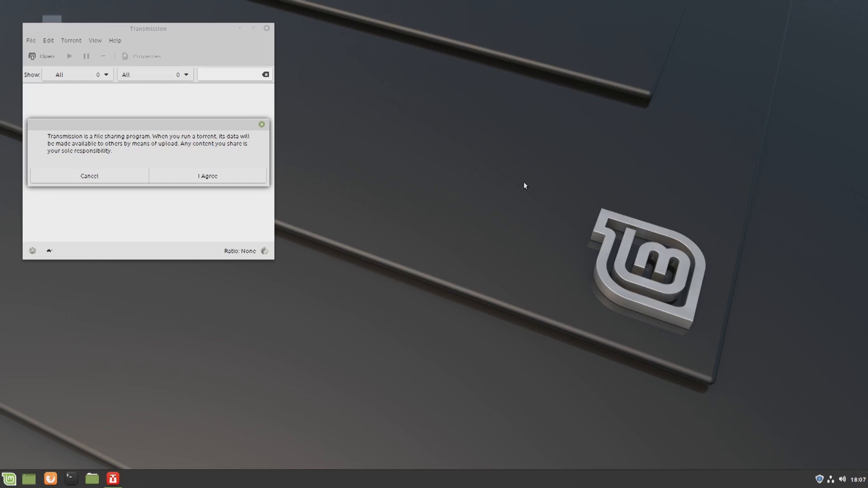
Agree to Transmission's file-sharing notice, centre its window, then close the program.
click(207, 175)
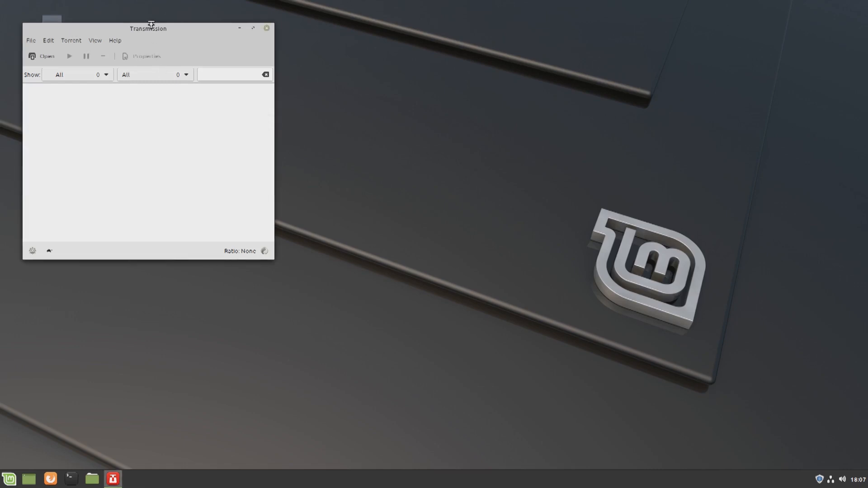
drag(147, 28, 397, 105)
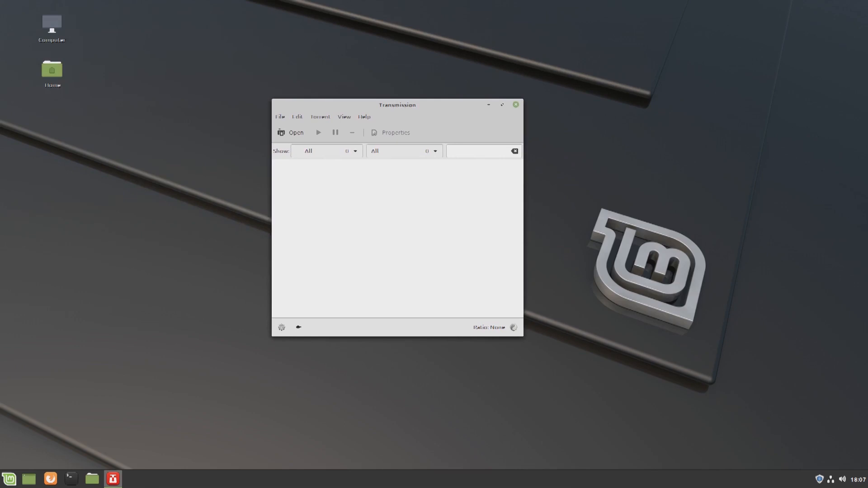
drag(396, 105, 442, 125)
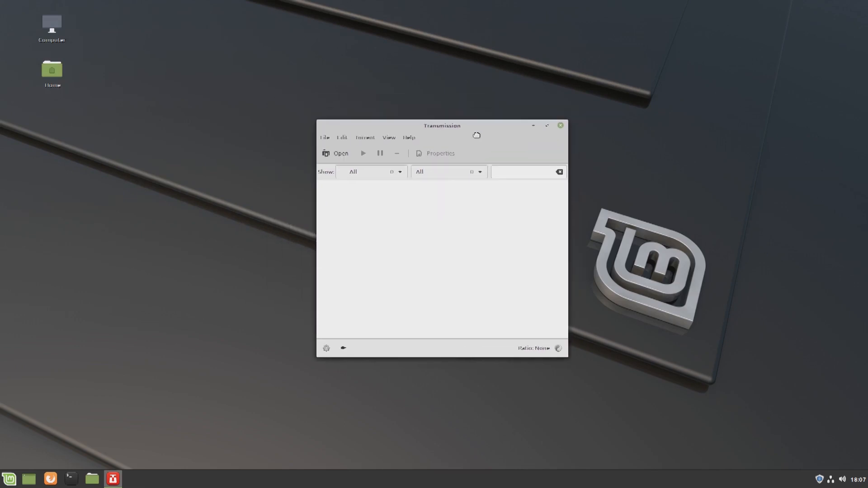
drag(441, 126, 445, 131)
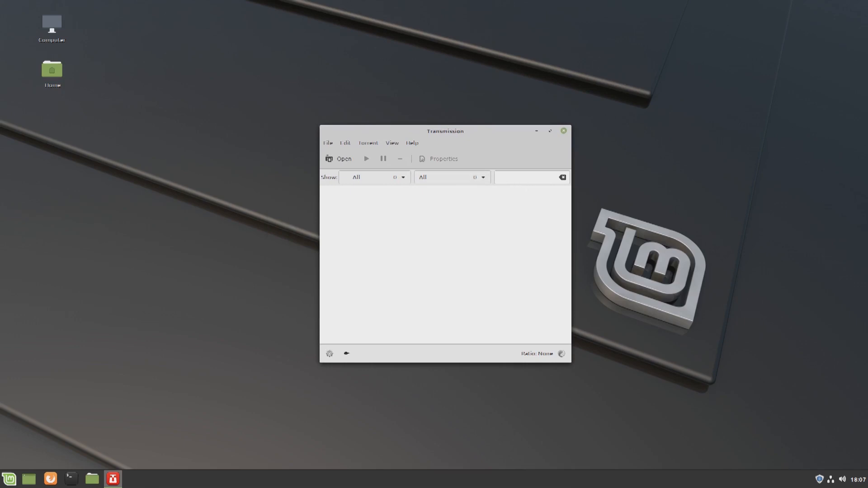
click(562, 130)
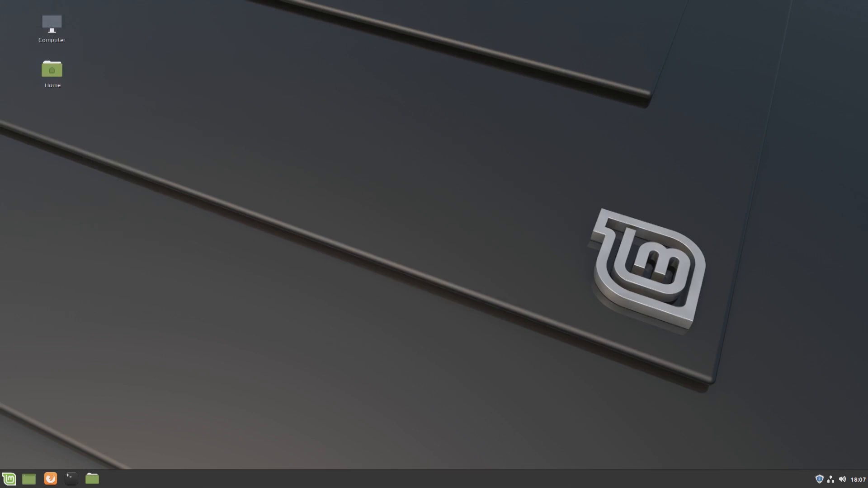
drag(675, 150, 389, 345)
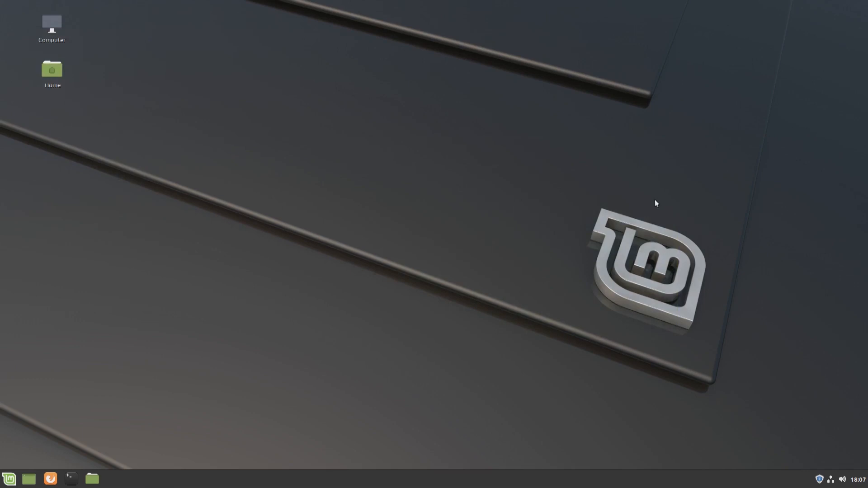
mouse_move(673, 204)
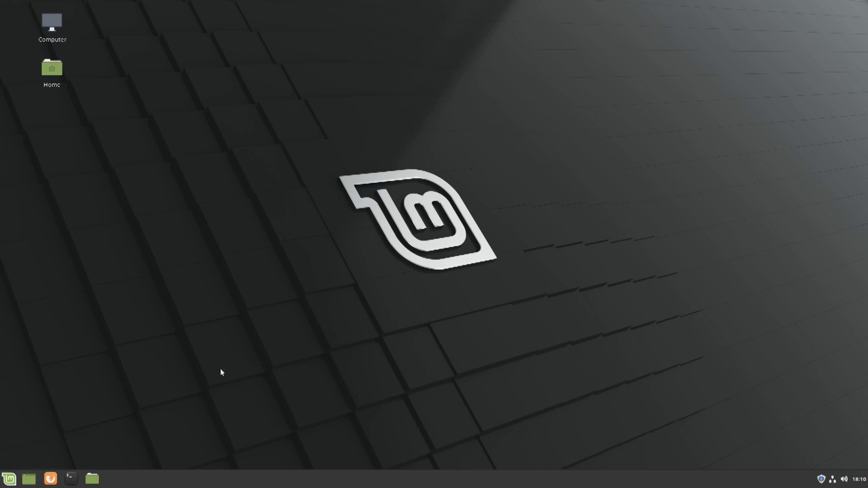
click(8, 474)
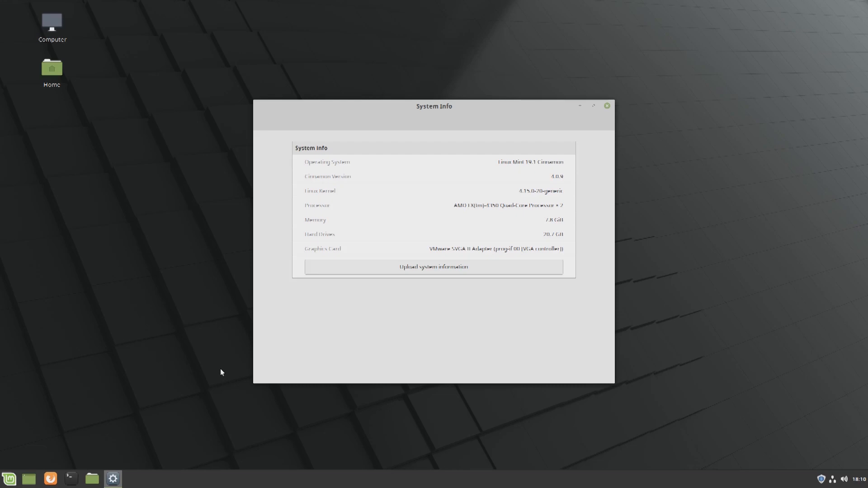
mouse_move(323, 253)
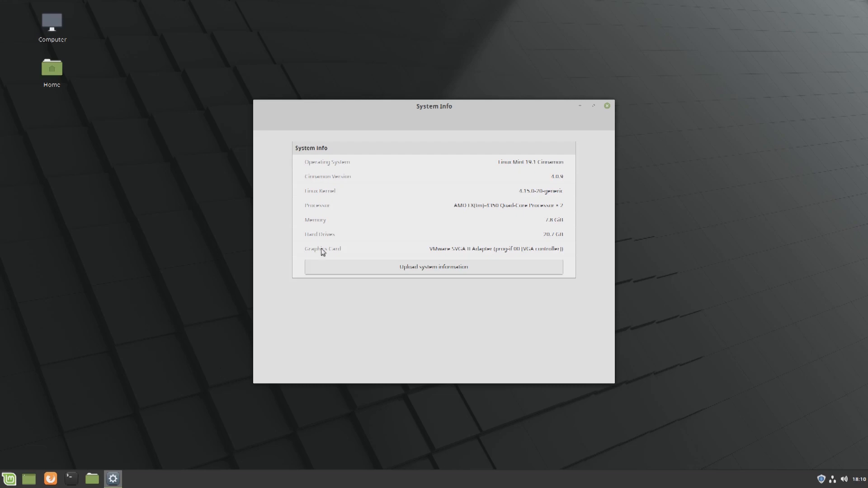
click(606, 106)
text(tran)
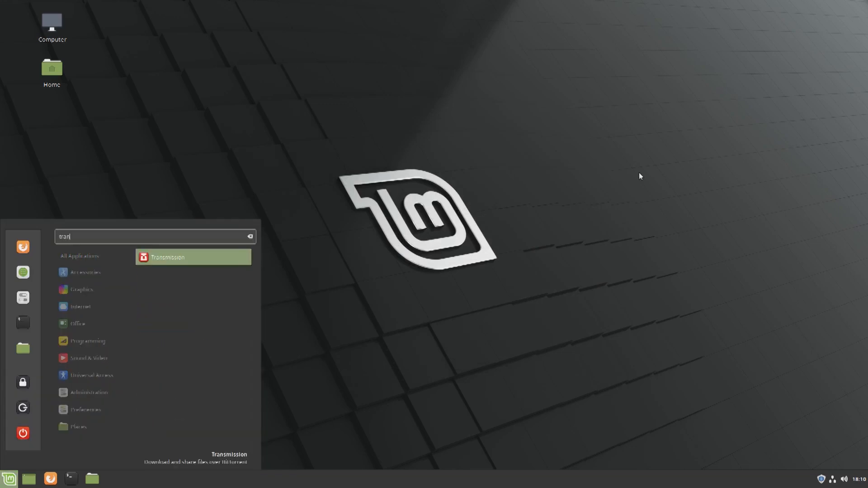
Launch Transmission from the search results and dismiss its first-run file-sharing notice.
click(175, 257)
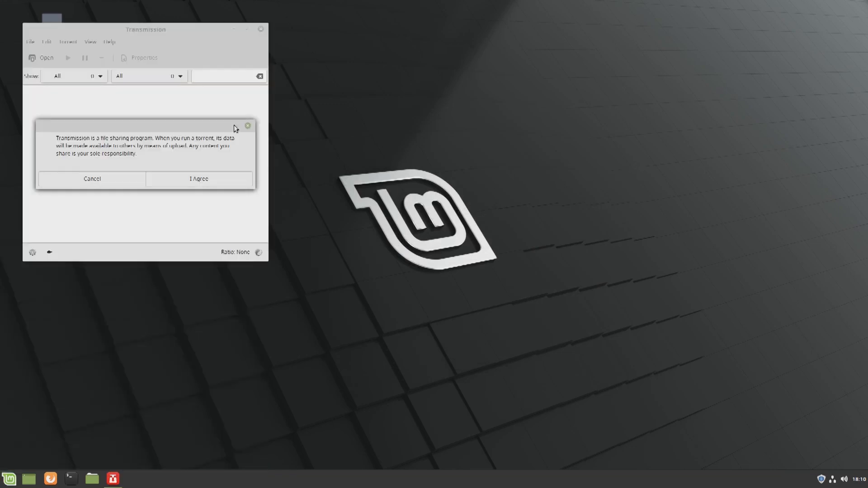
click(199, 178)
text(update)
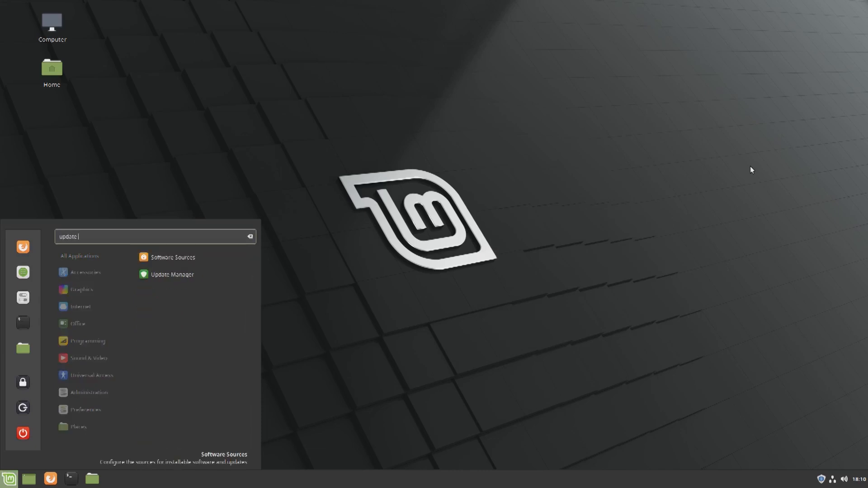
Launch Update Manager, view the Linux kernels list from the View menu, then close it.
click(172, 275)
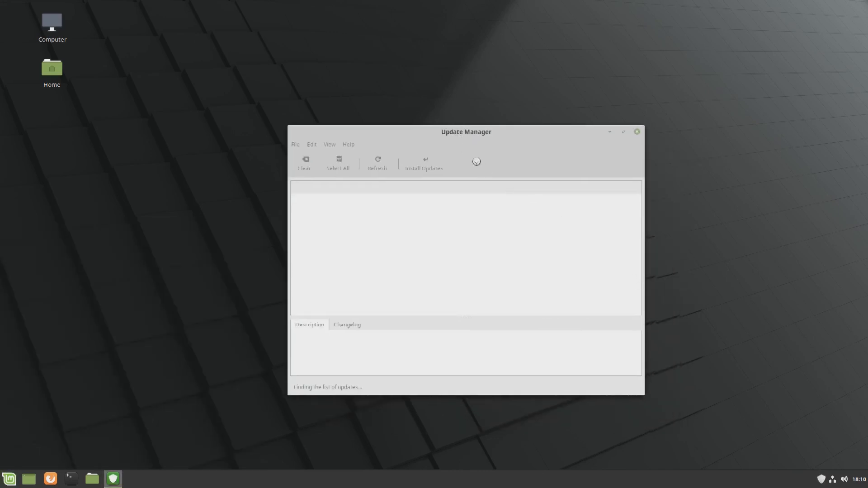
click(329, 144)
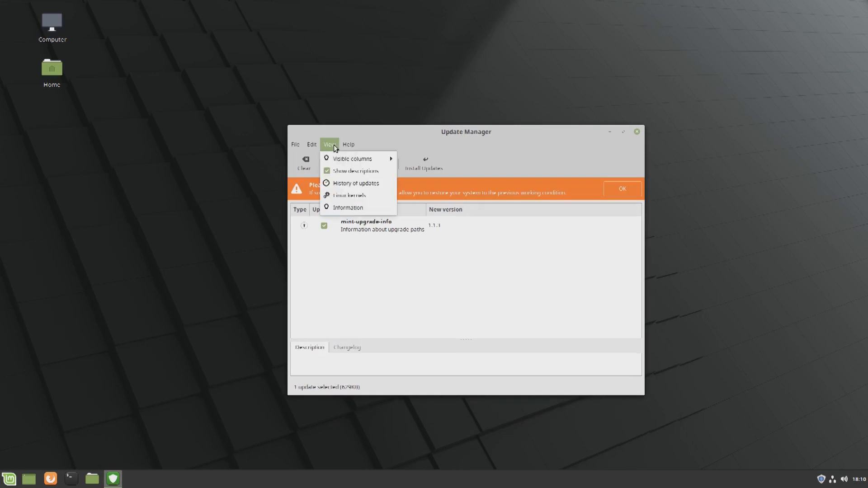
click(589, 304)
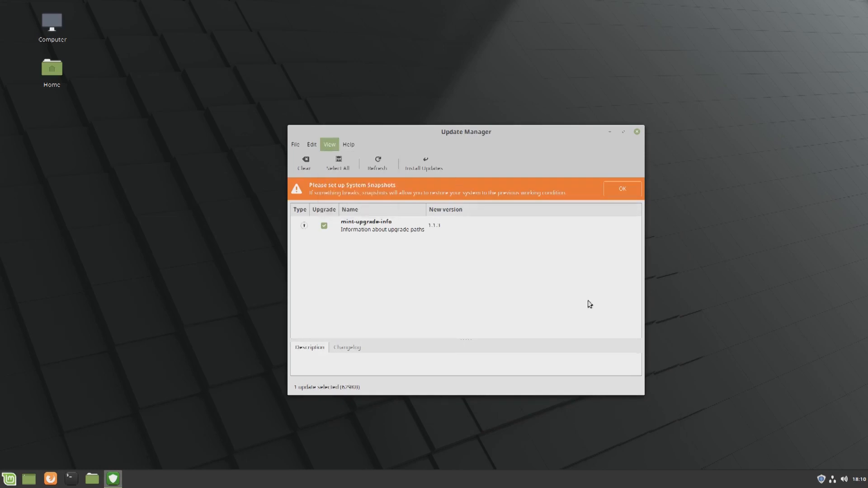
mouse_move(714, 192)
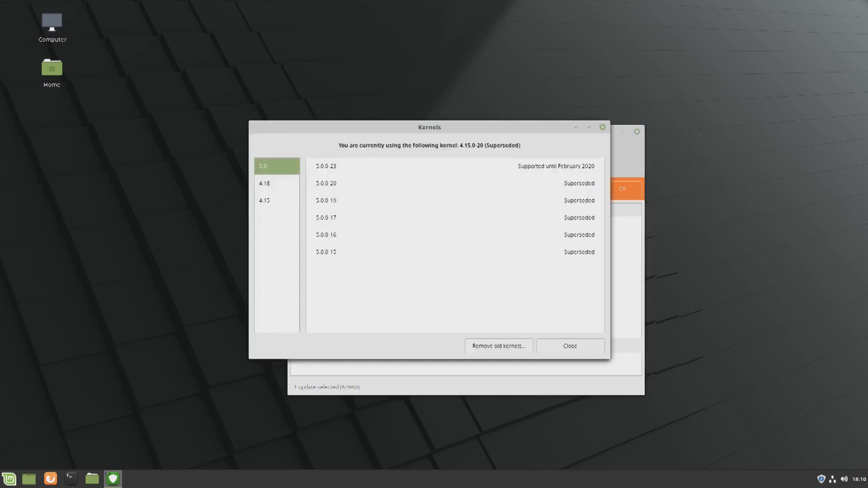
click(326, 199)
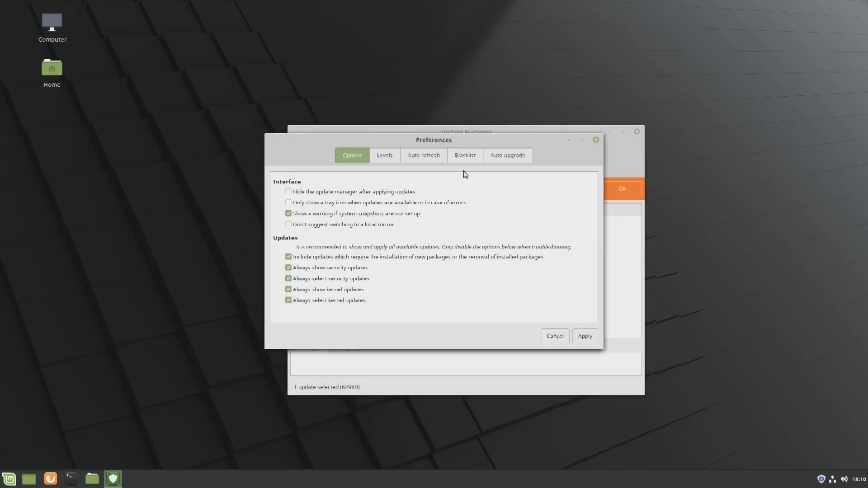
mouse_move(499, 166)
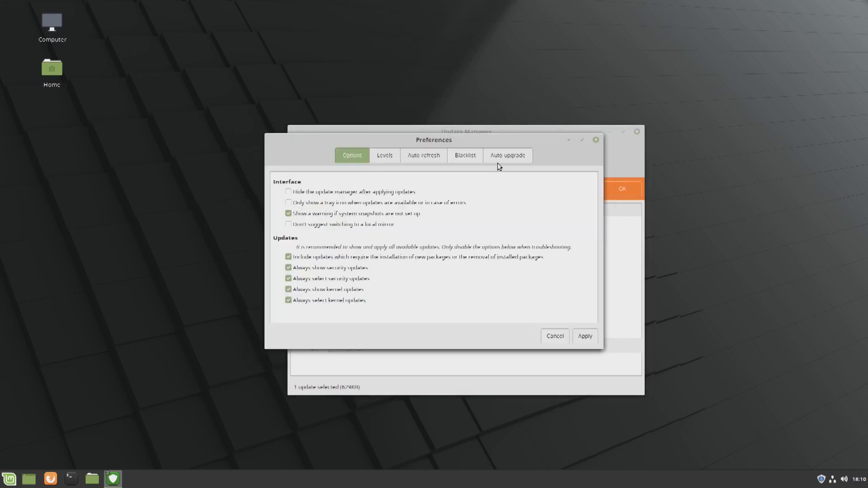
click(385, 156)
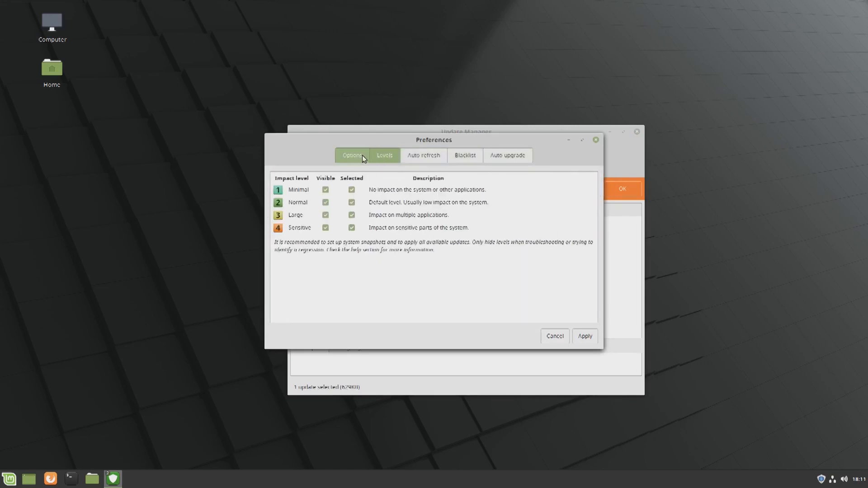
click(352, 155)
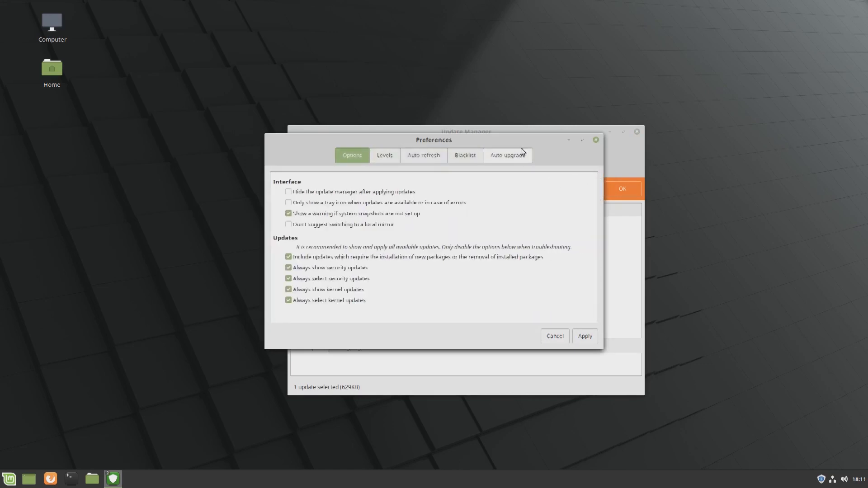